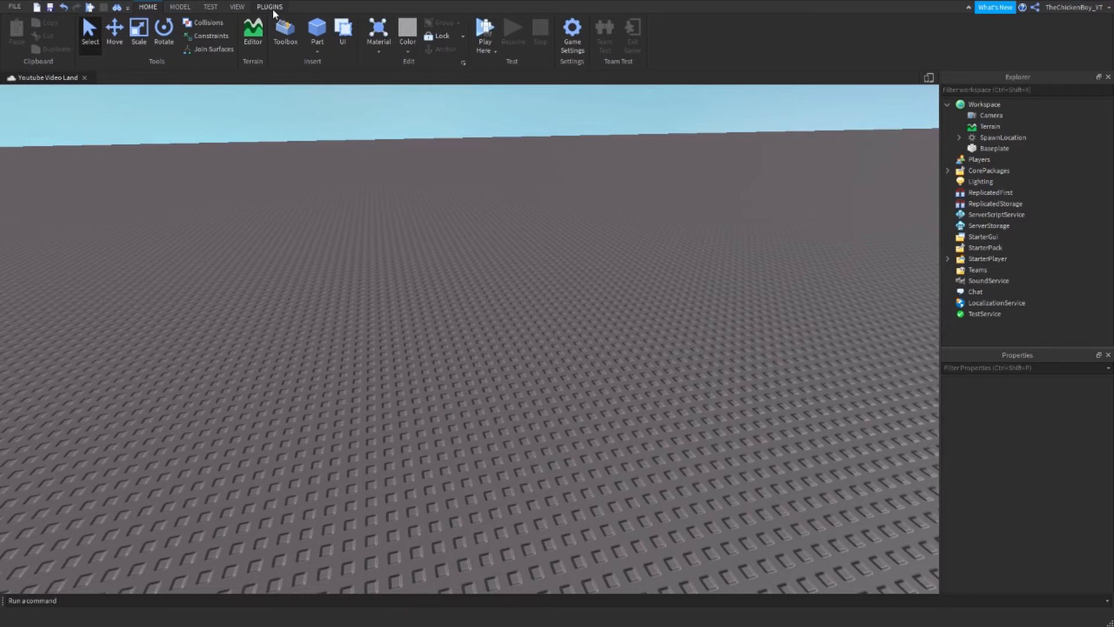
- Spawn an R15 character with AlreadyPro's Load Character plugin and select the new model
{"action": "left_click", "coordinate": [270, 7]}
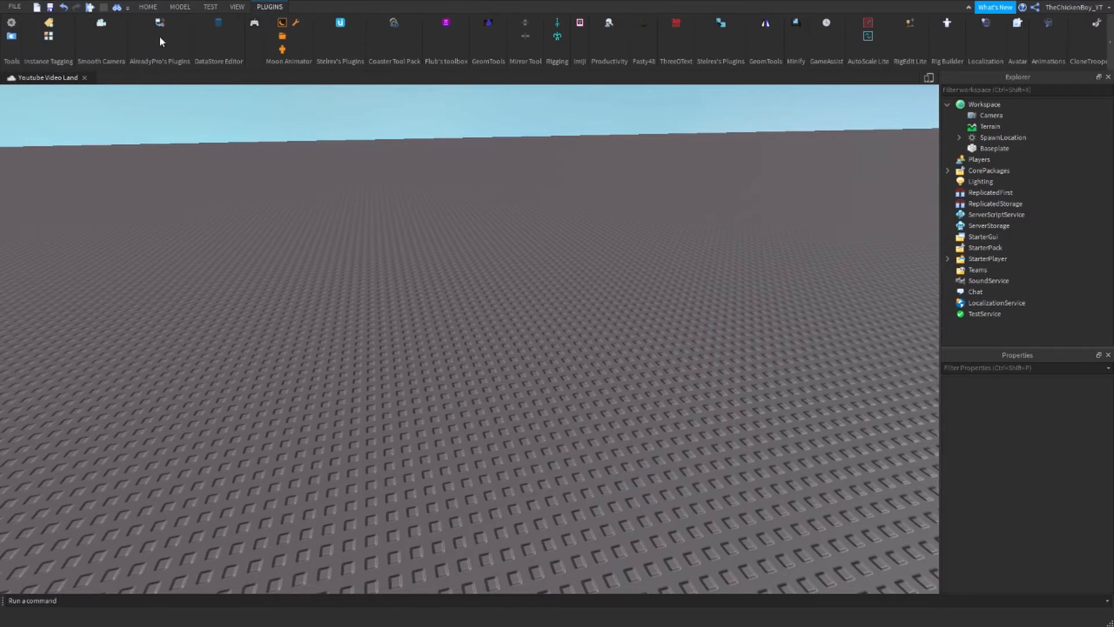
{"action": "mouse_move", "coordinate": [165, 37]}
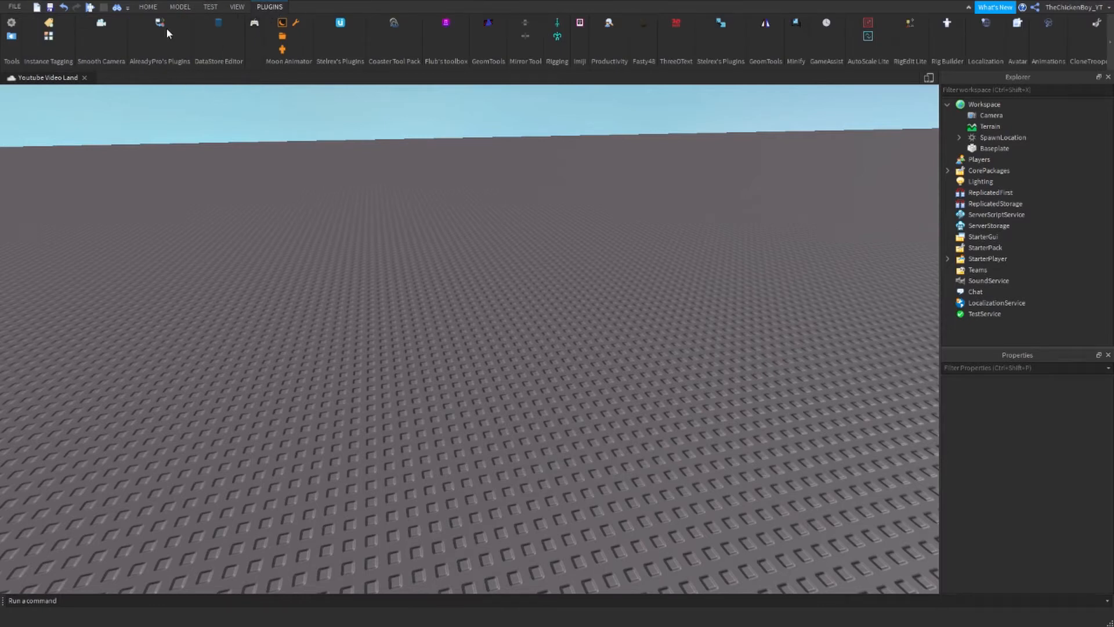
{"action": "left_click", "coordinate": [159, 28]}
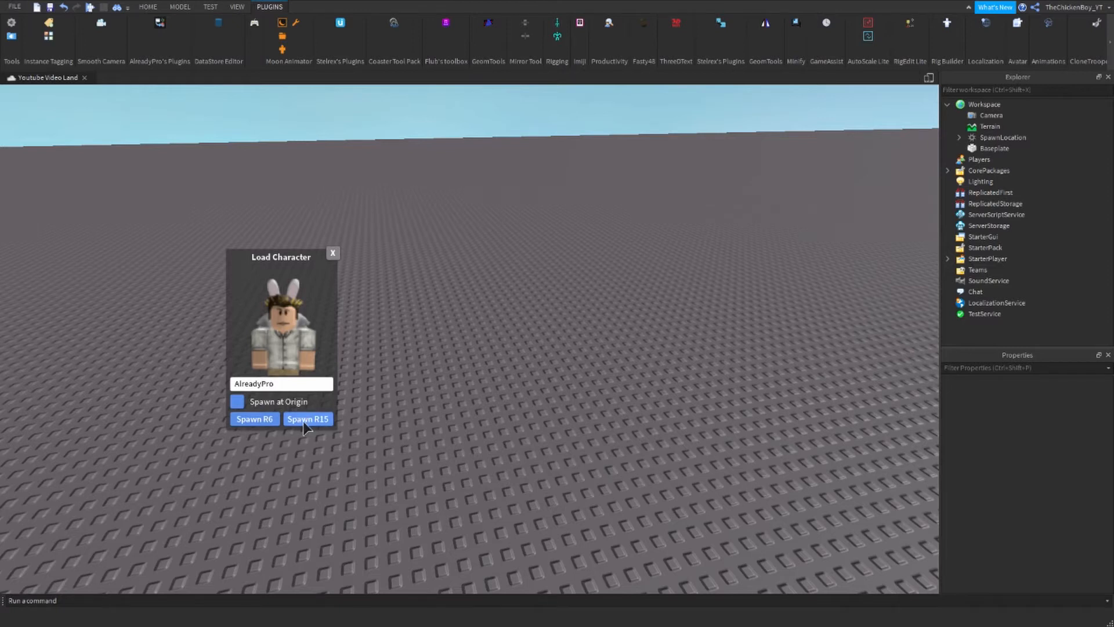
{"action": "left_click", "coordinate": [306, 419]}
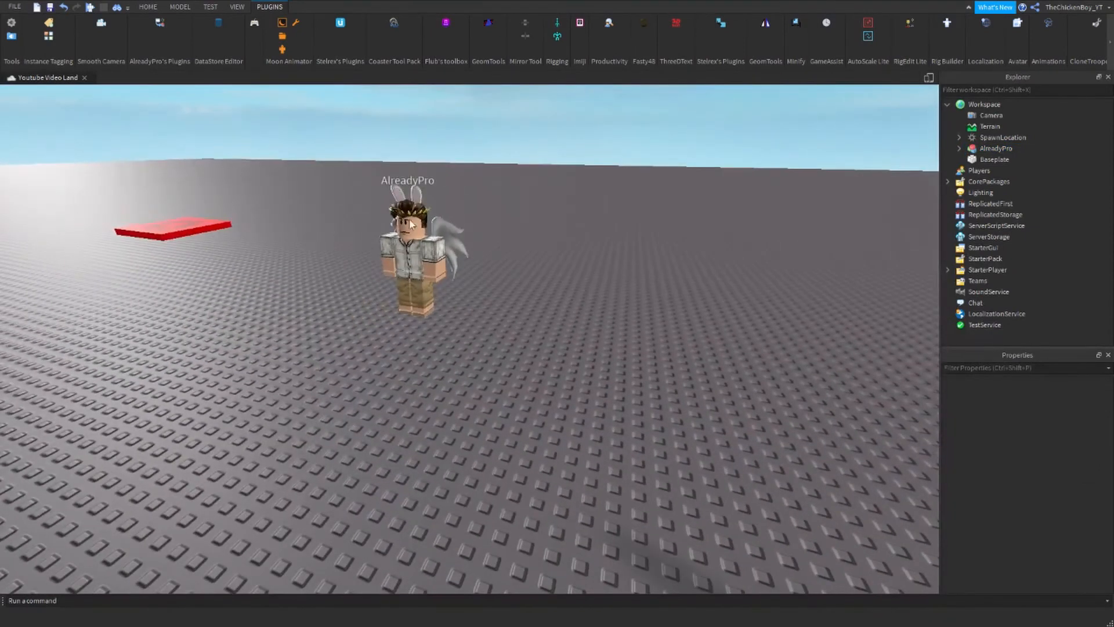
{"action": "left_click", "coordinate": [147, 7]}
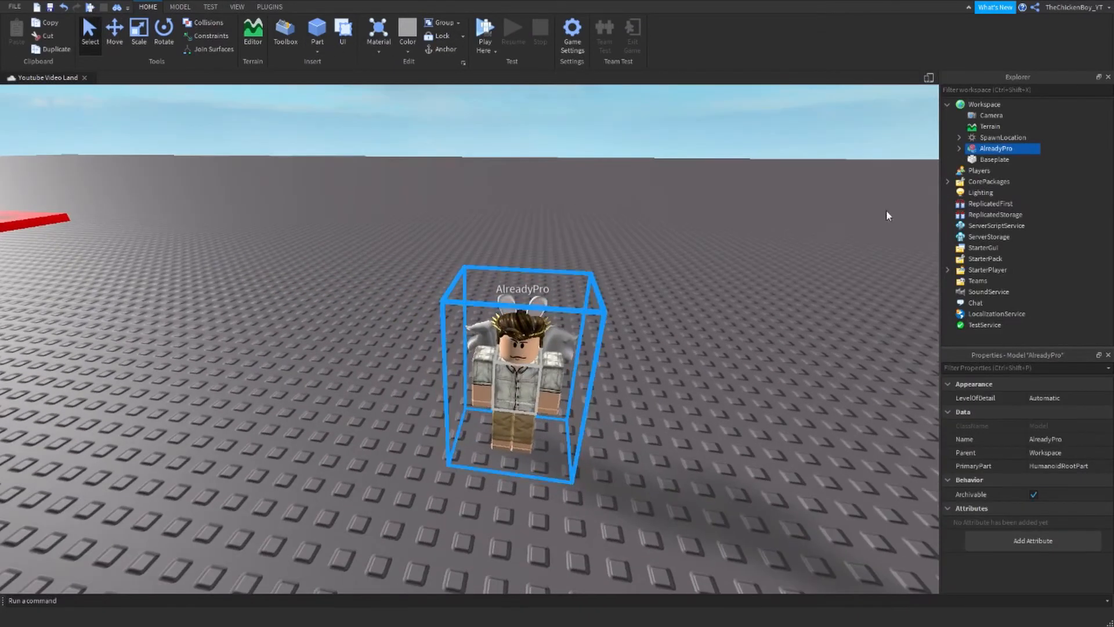
- Set the character's Humanoid DisplayDistanceType to None so no name or health shows overhead
{"action": "left_click", "coordinate": [960, 148]}
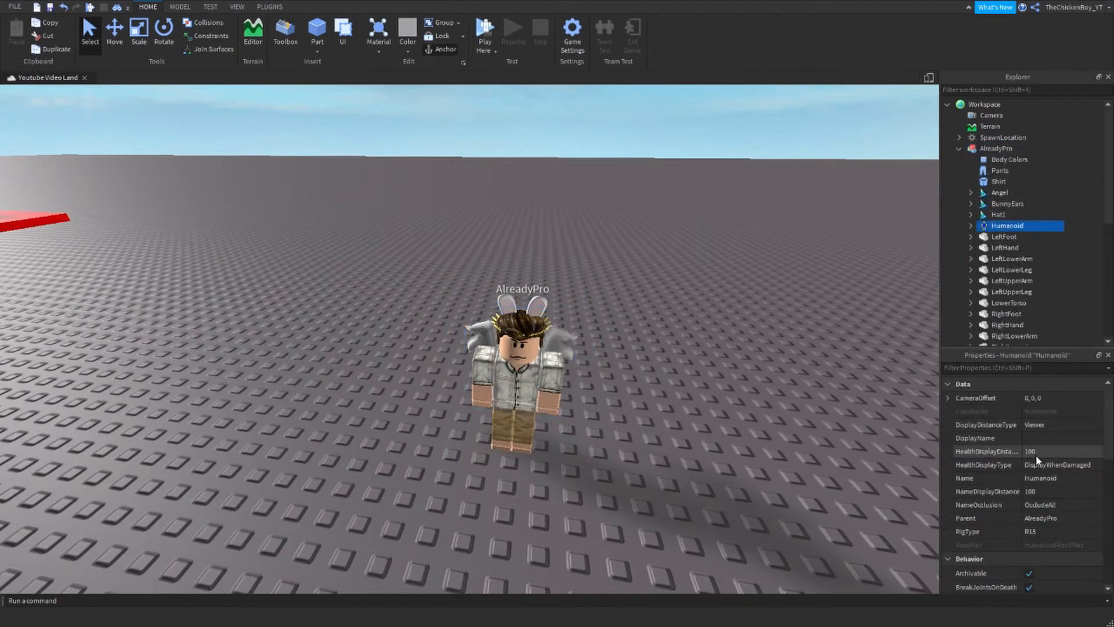
{"action": "left_click", "coordinate": [1058, 425]}
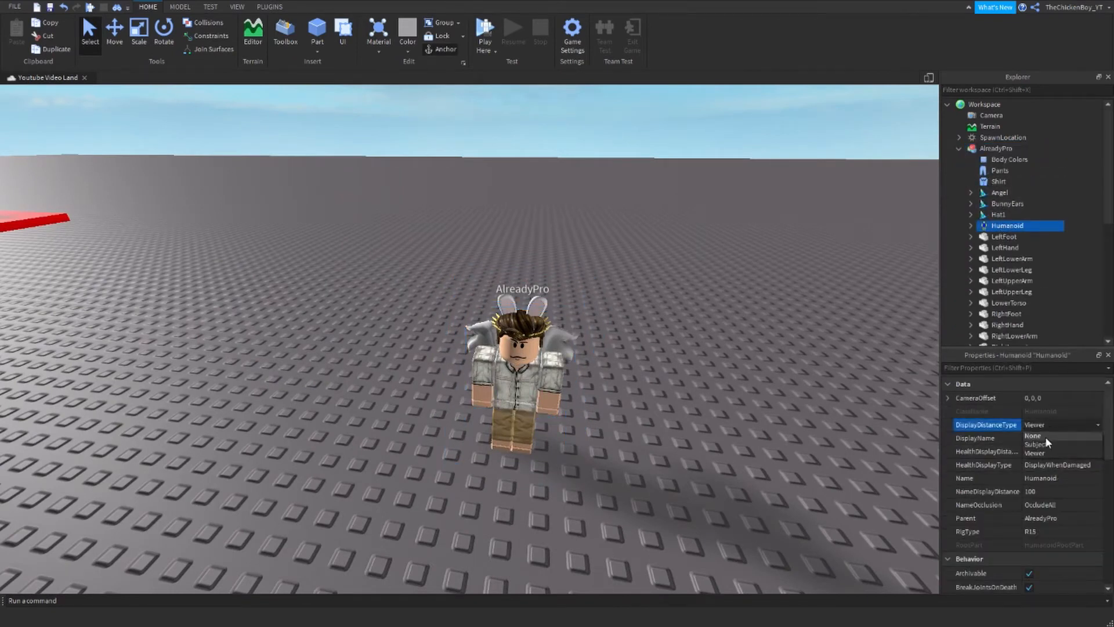
{"action": "left_click", "coordinate": [1033, 435]}
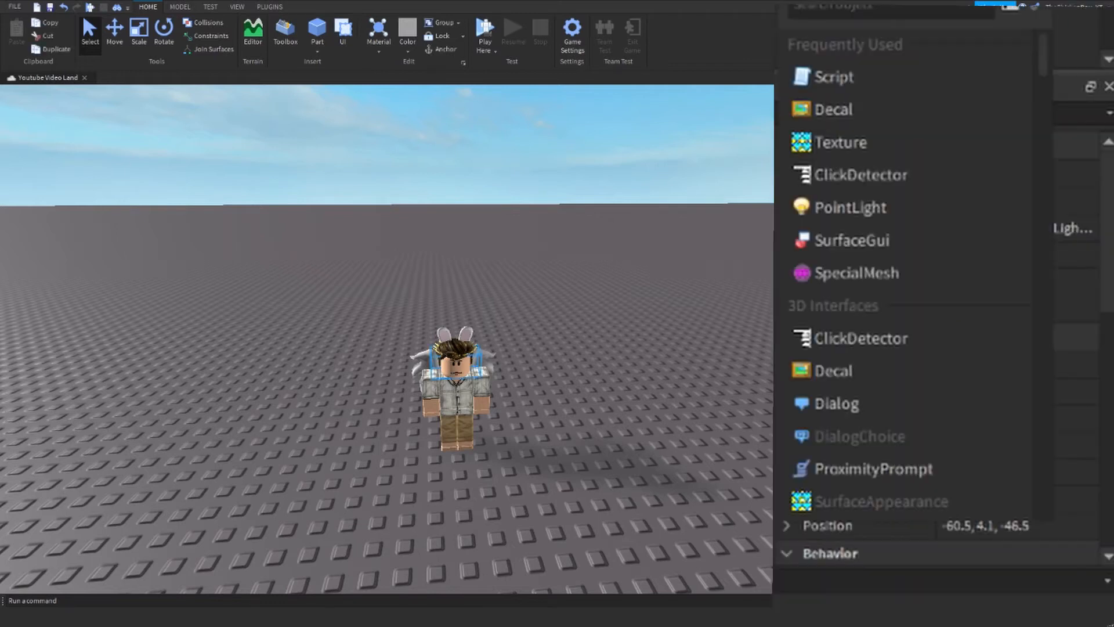
- Scroll the Insert Object list toward the Dialog entry for the character's Head
{"action": "scroll", "scroll_direction": "down", "scroll_amount": 3}
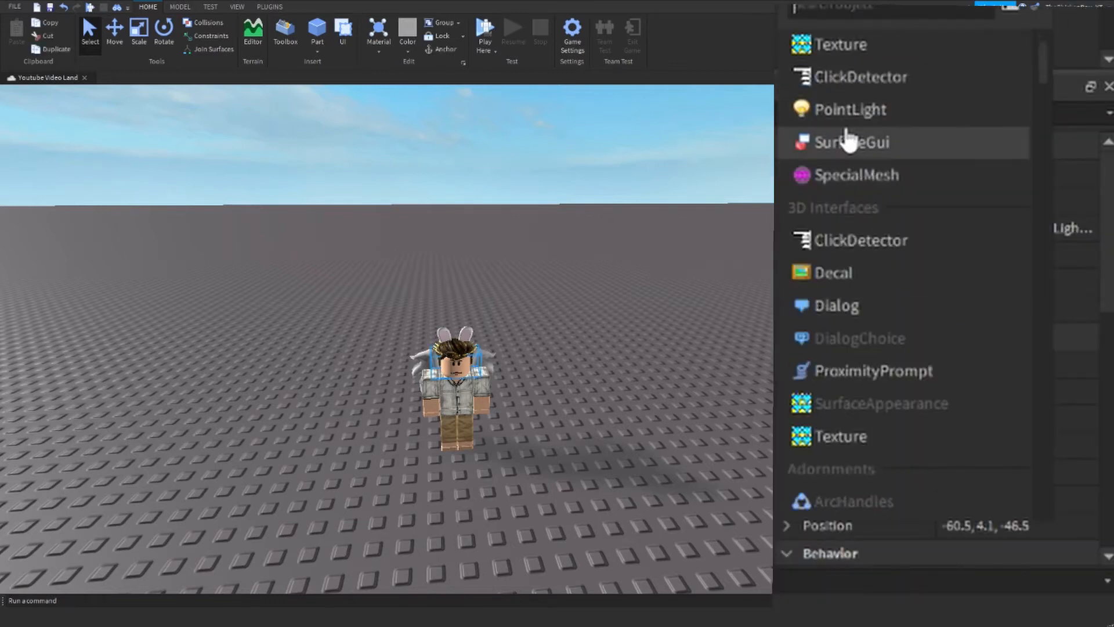
{"action": "mouse_move", "coordinate": [860, 240]}
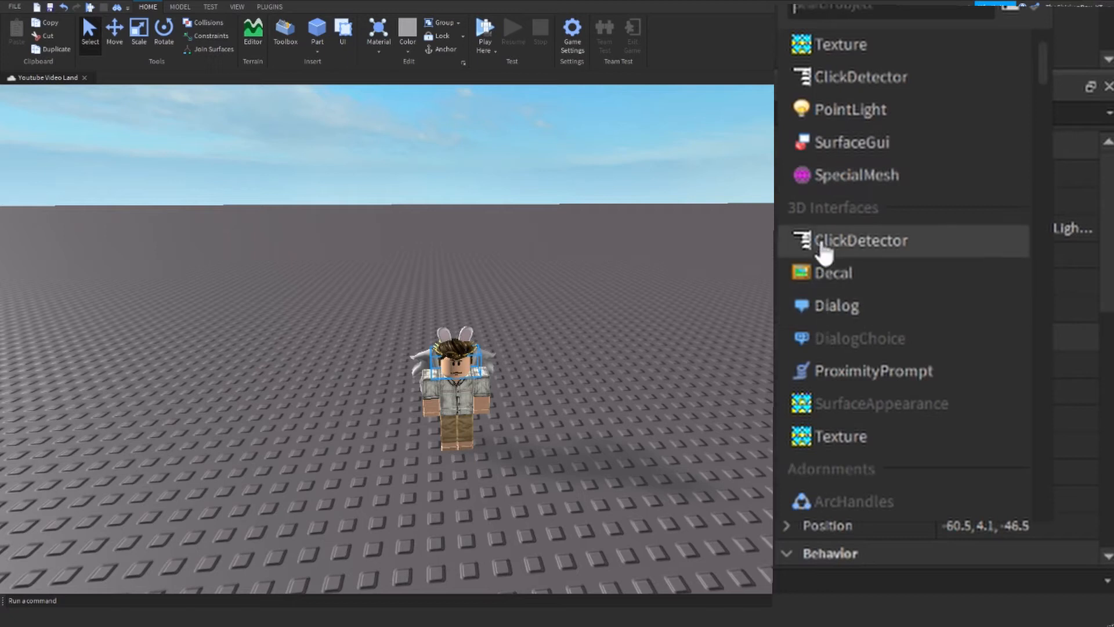
{"action": "mouse_move", "coordinate": [843, 272]}
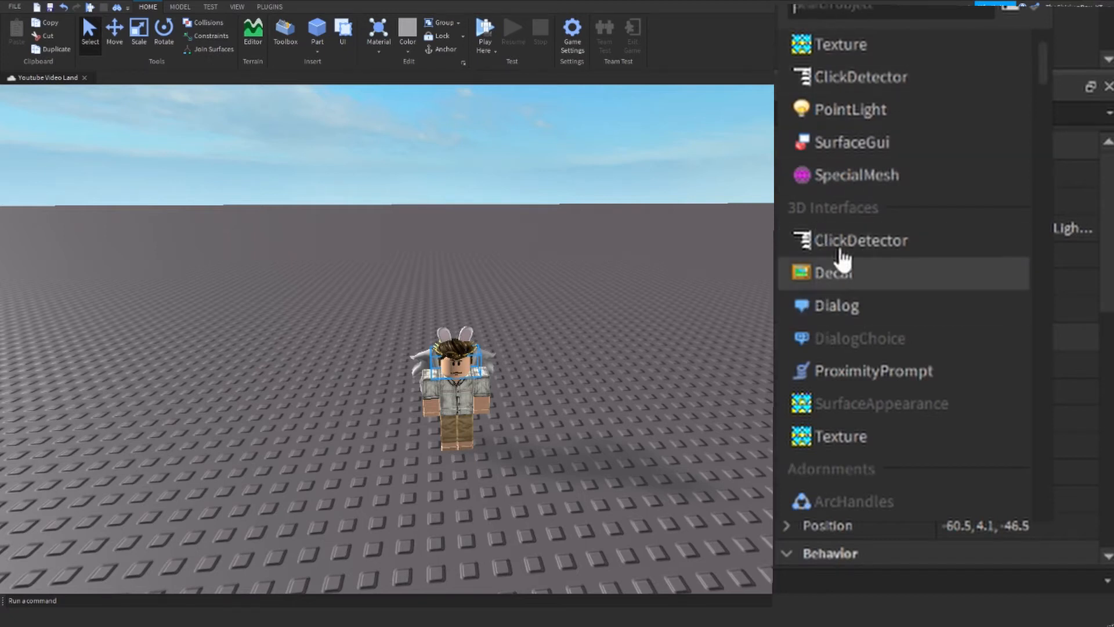
{"action": "mouse_move", "coordinate": [842, 78]}
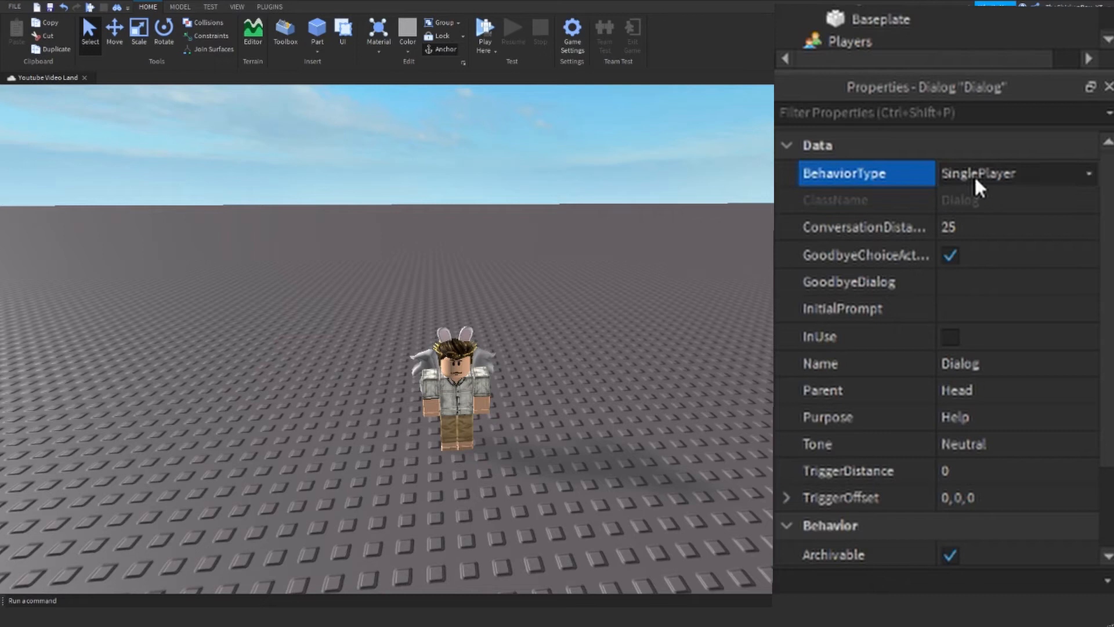
- Change the Dialog's BehaviorType from SinglePlayer to MultiplePlayers
{"action": "left_click", "coordinate": [1018, 173]}
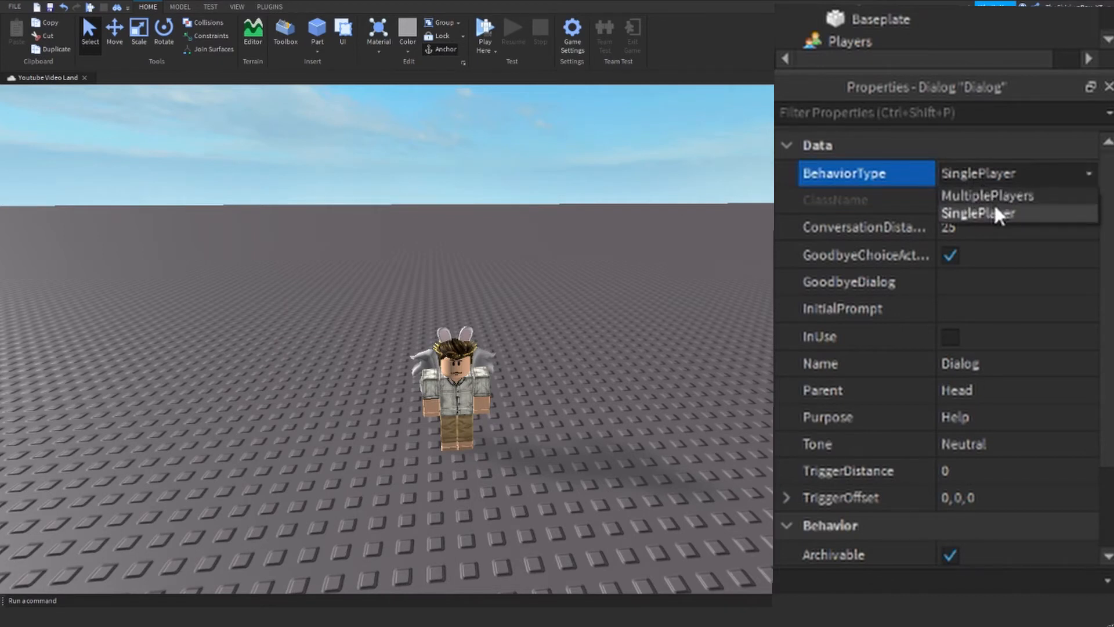
{"action": "left_click", "coordinate": [986, 196]}
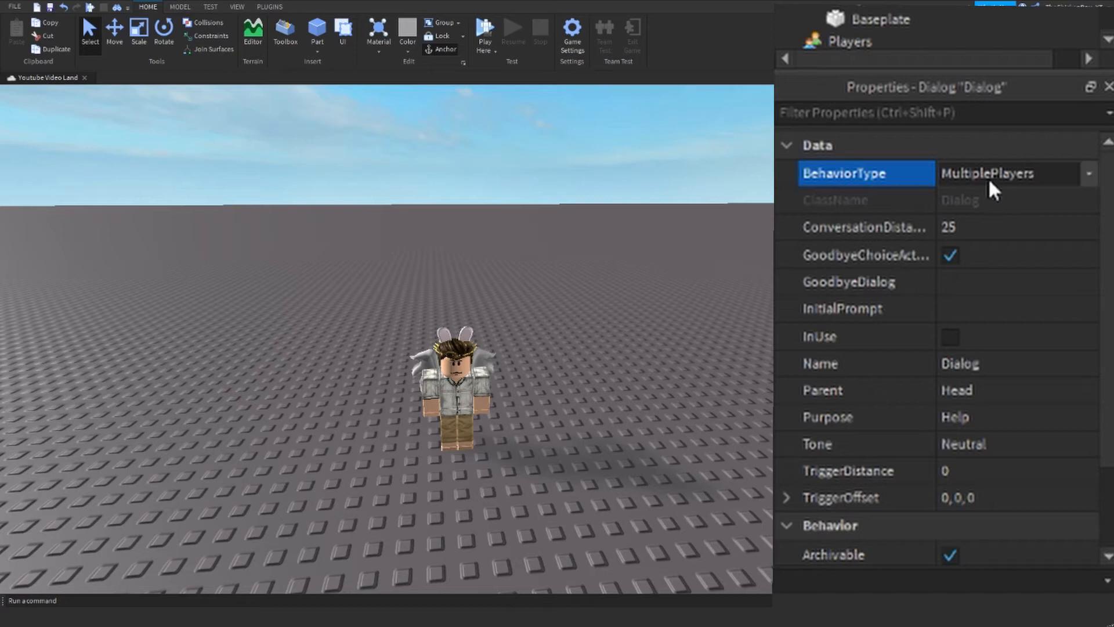
{"action": "mouse_move", "coordinate": [960, 141]}
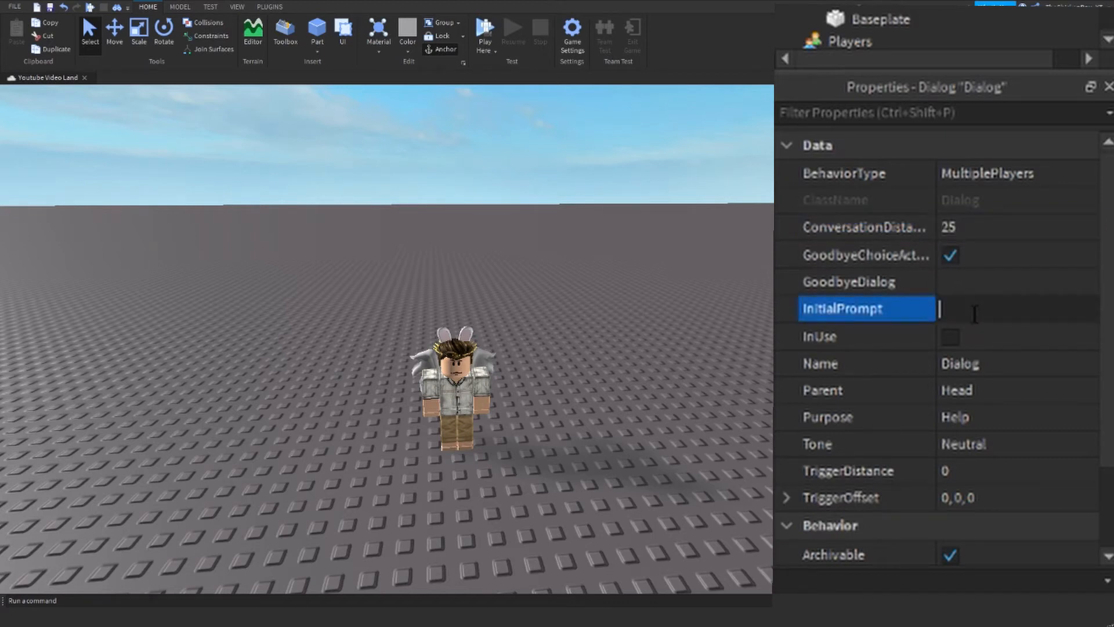
- Set the Dialog's InitialPrompt to the question asking what the player needs help with
{"action": "type", "text": "What i"}
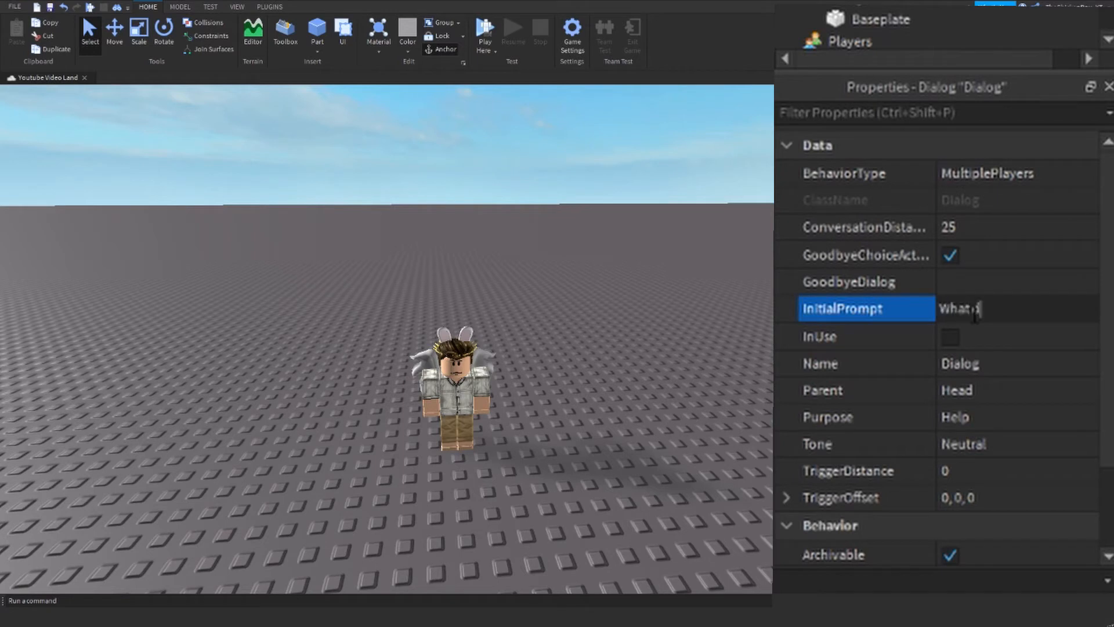
{"action": "type", "text": "do you"}
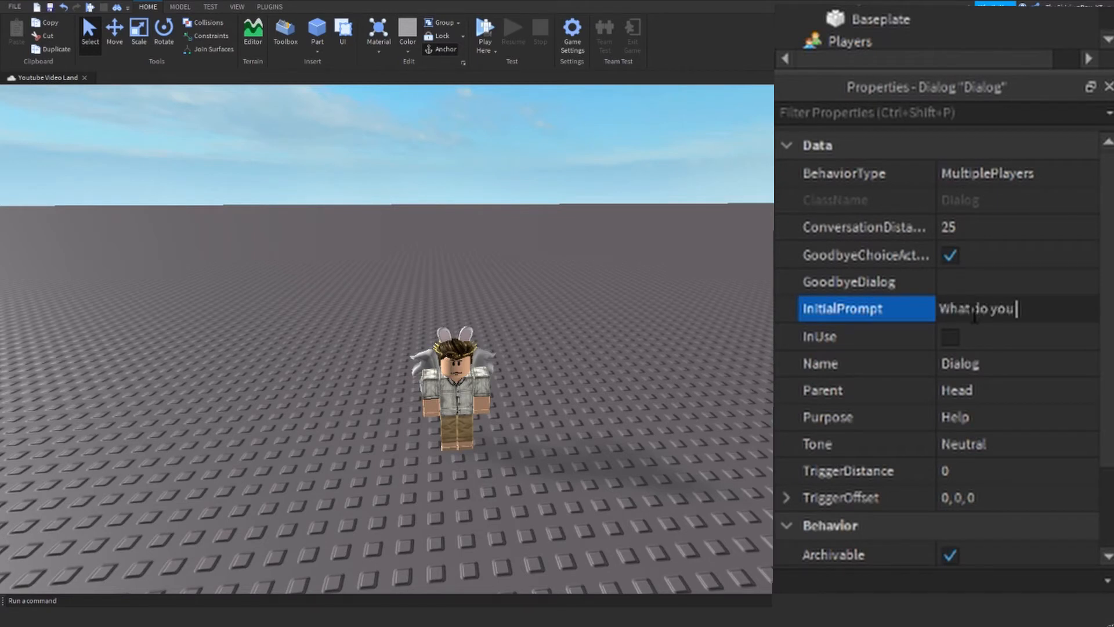
{"action": "type", "text": "need help ..."}
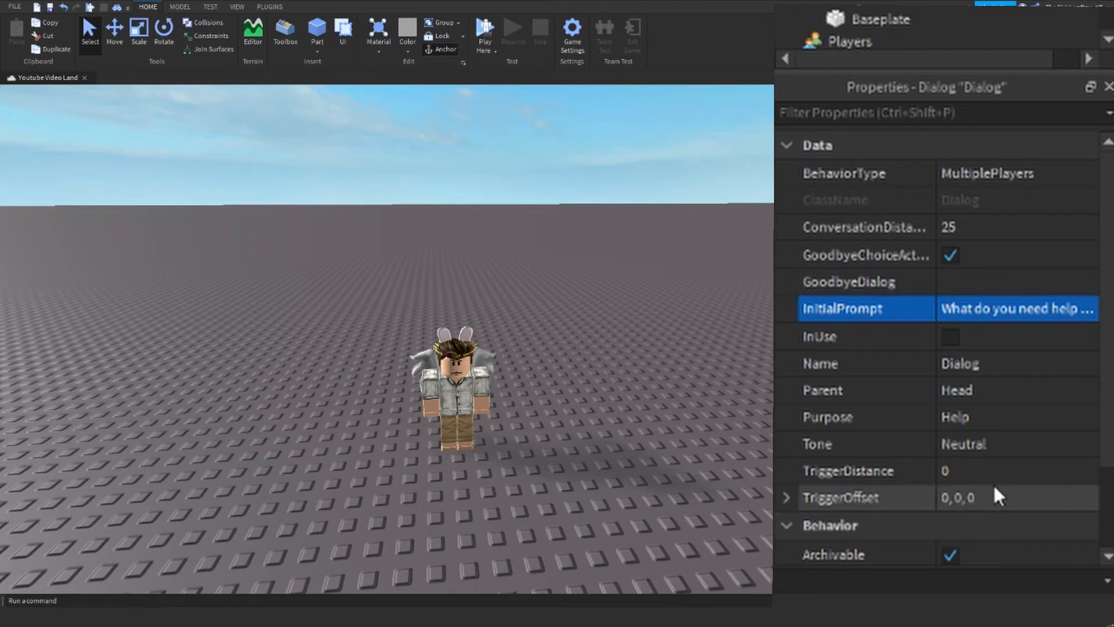
{"action": "mouse_move", "coordinate": [985, 429]}
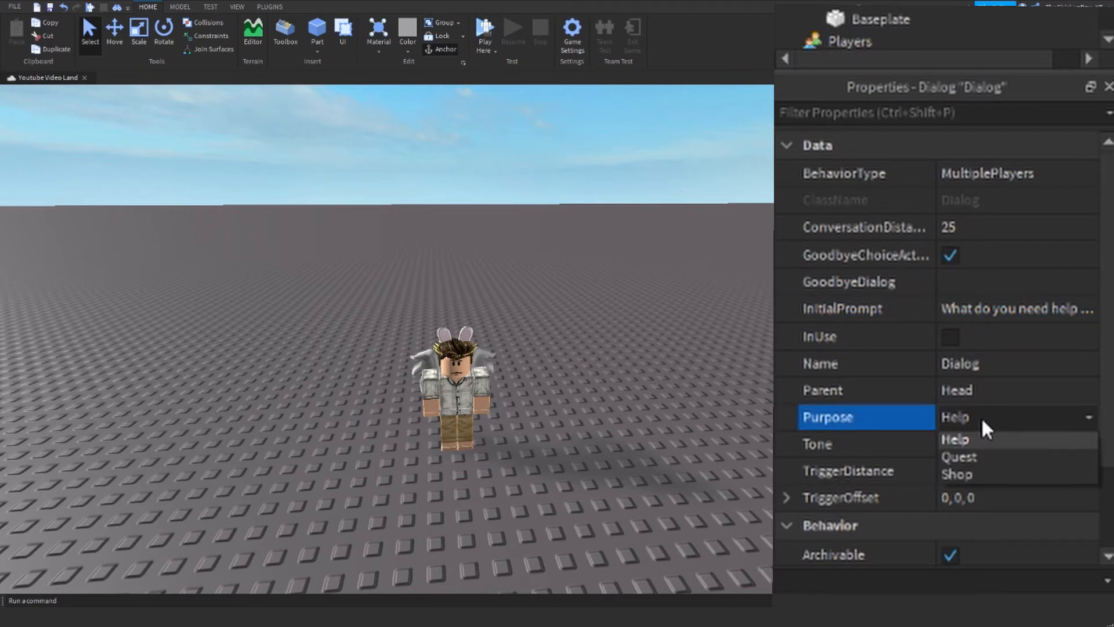
{"action": "mouse_move", "coordinate": [993, 493]}
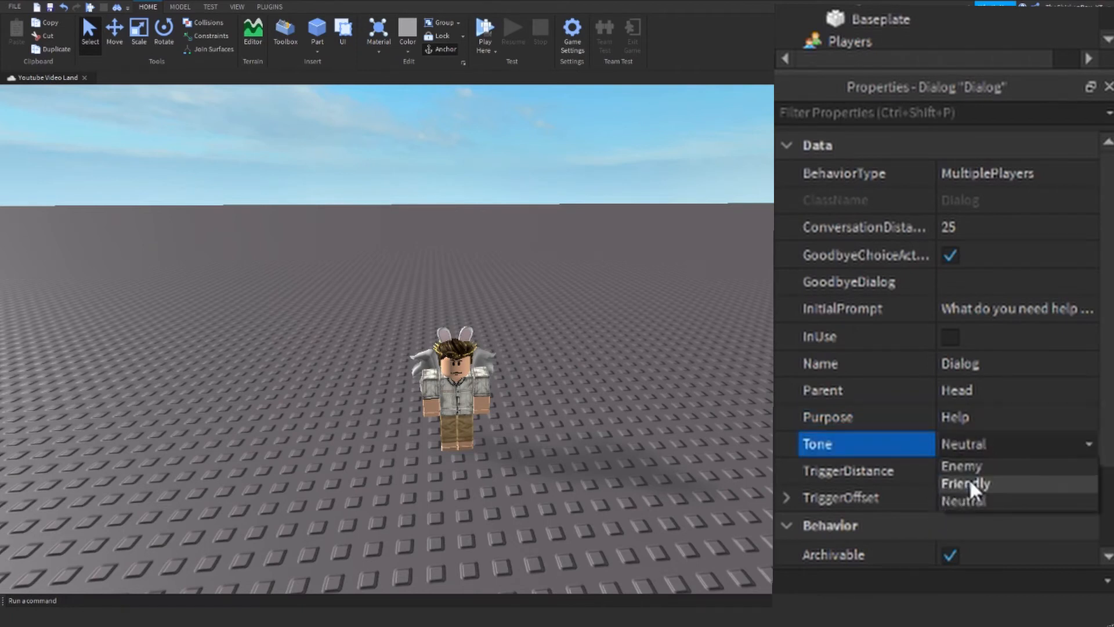
- Set the Dialog's Tone to Friendly, leaving Purpose as Help
{"action": "left_click", "coordinate": [965, 483]}
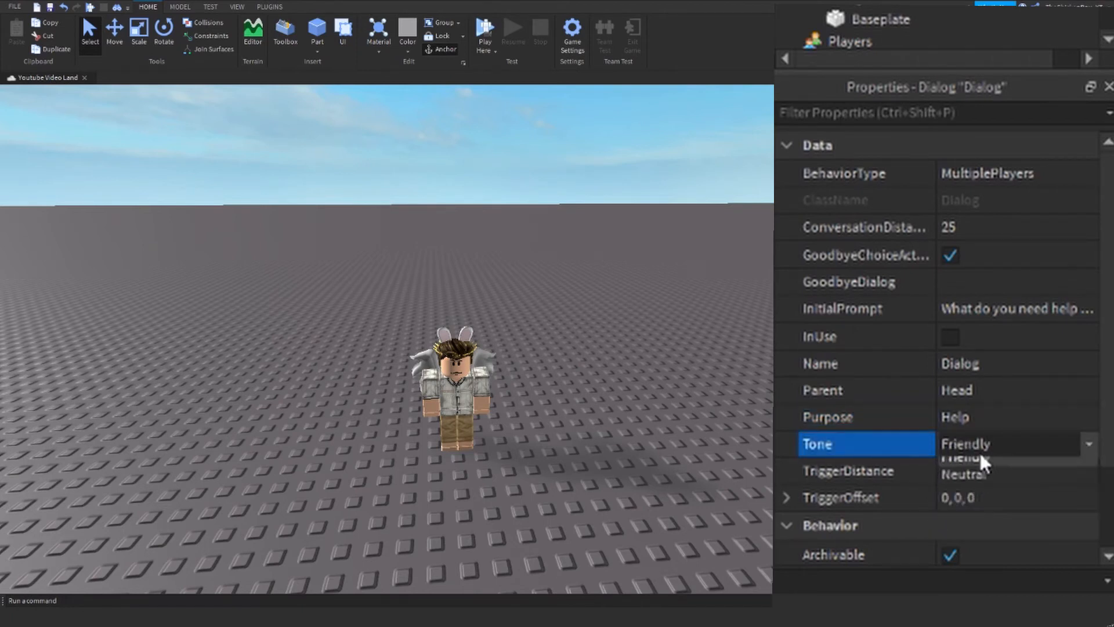
{"action": "left_click", "coordinate": [964, 459]}
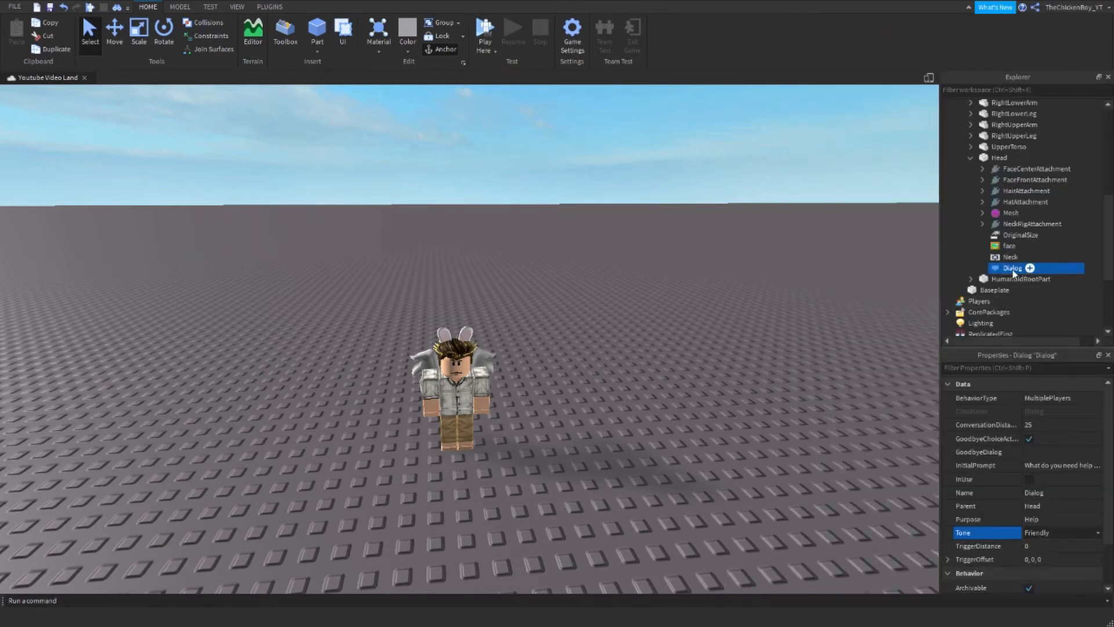
- Insert a DialogChoice object inside the Dialog
{"action": "left_click", "coordinate": [1029, 268]}
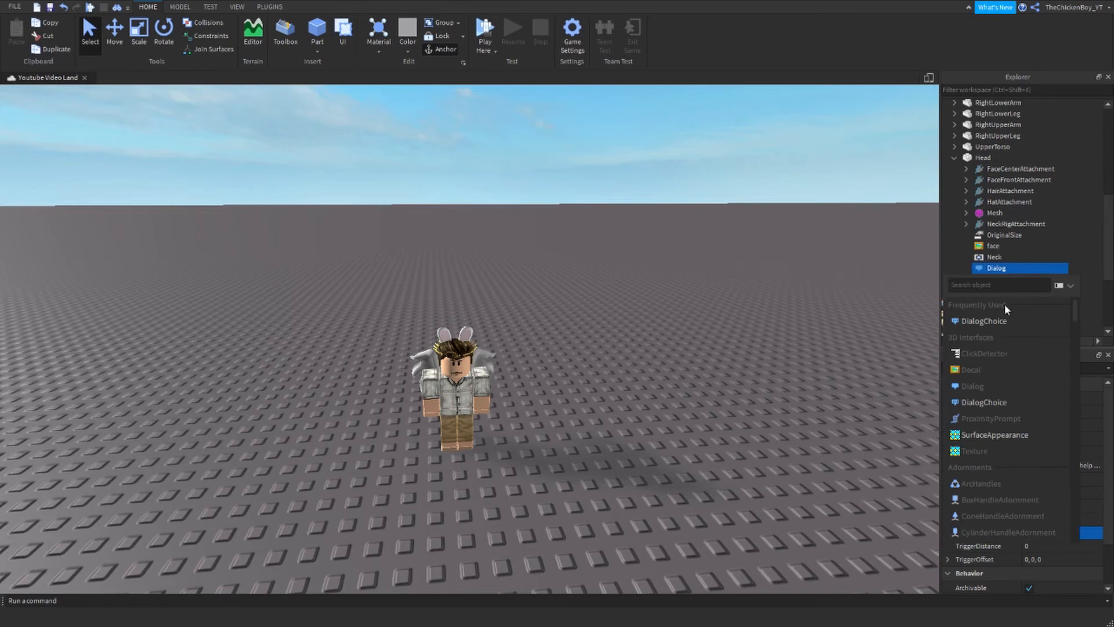
{"action": "left_click", "coordinate": [984, 321]}
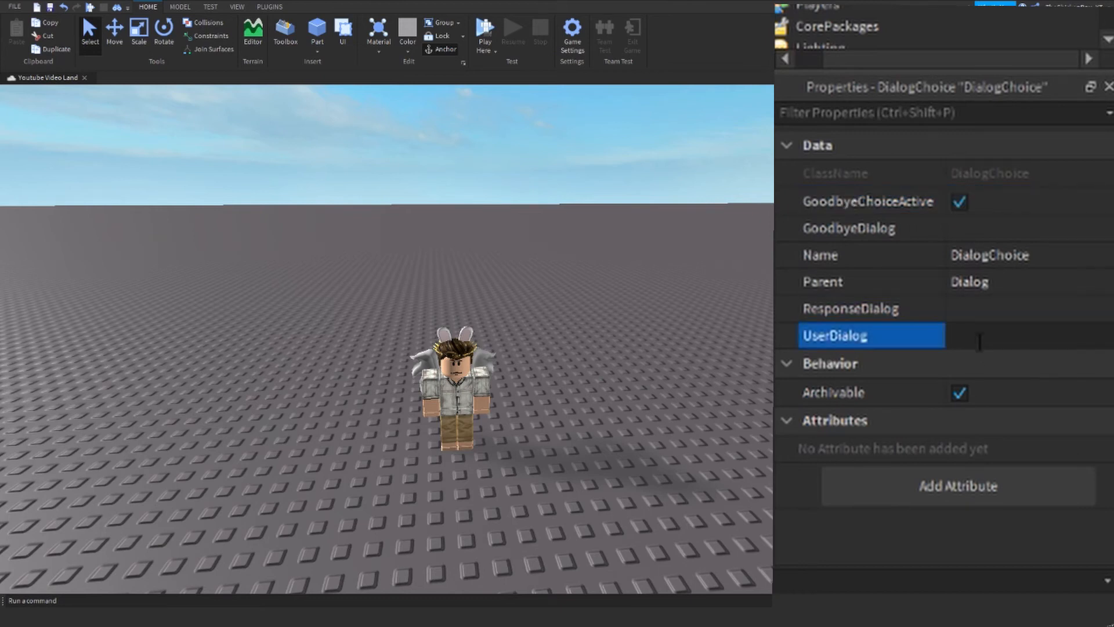
- Set the choice's UserDialog to "I don't know what to do?" and begin the NPC ResponseDialog with "You"
{"action": "left_click", "coordinate": [1027, 334]}
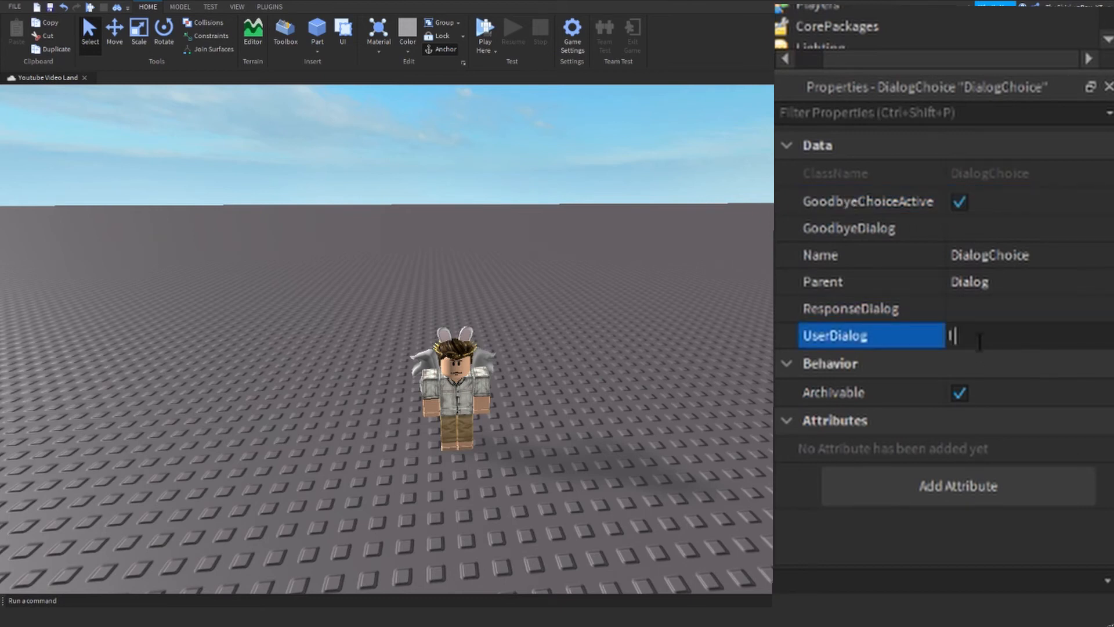
{"action": "type", "text": "I don't kno"}
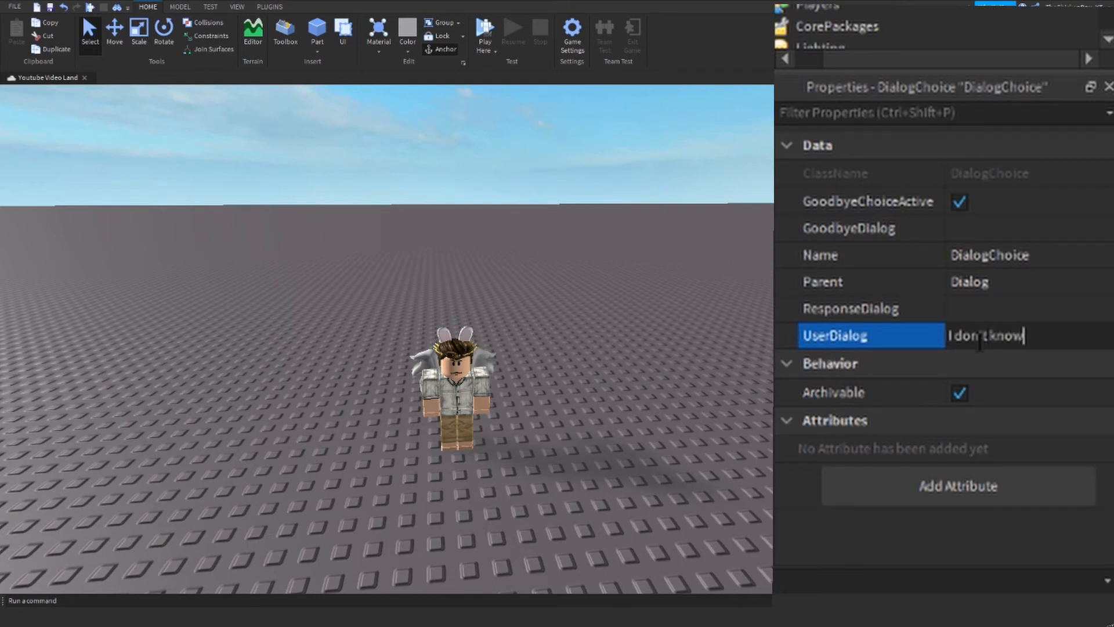
{"action": "type", "text": "what to do?"}
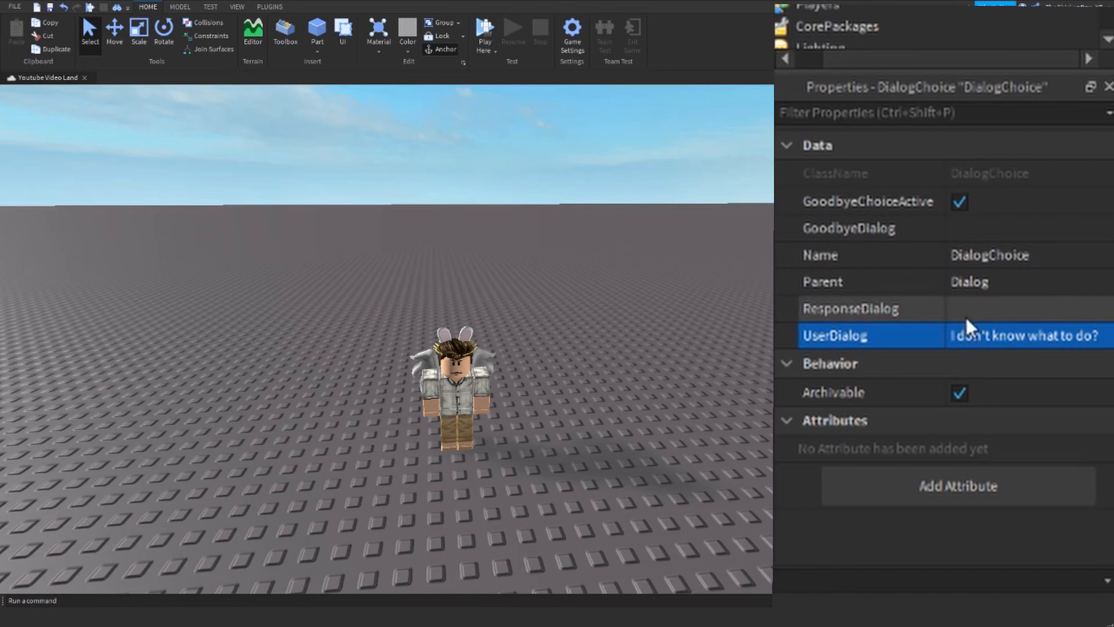
{"action": "left_click", "coordinate": [1024, 308]}
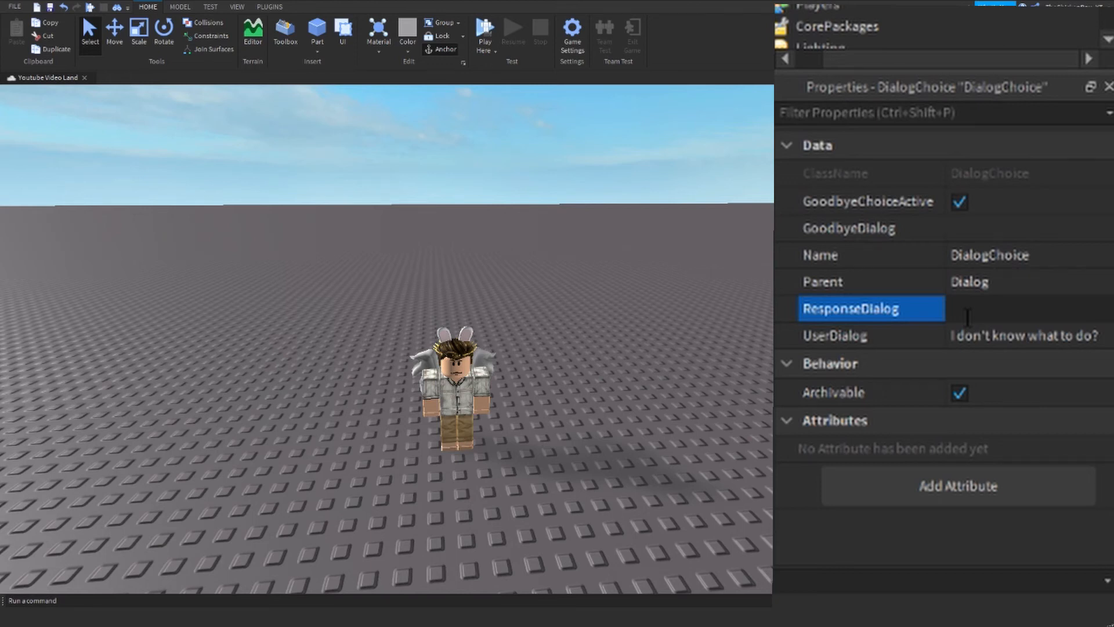
{"action": "type", "text": "You"}
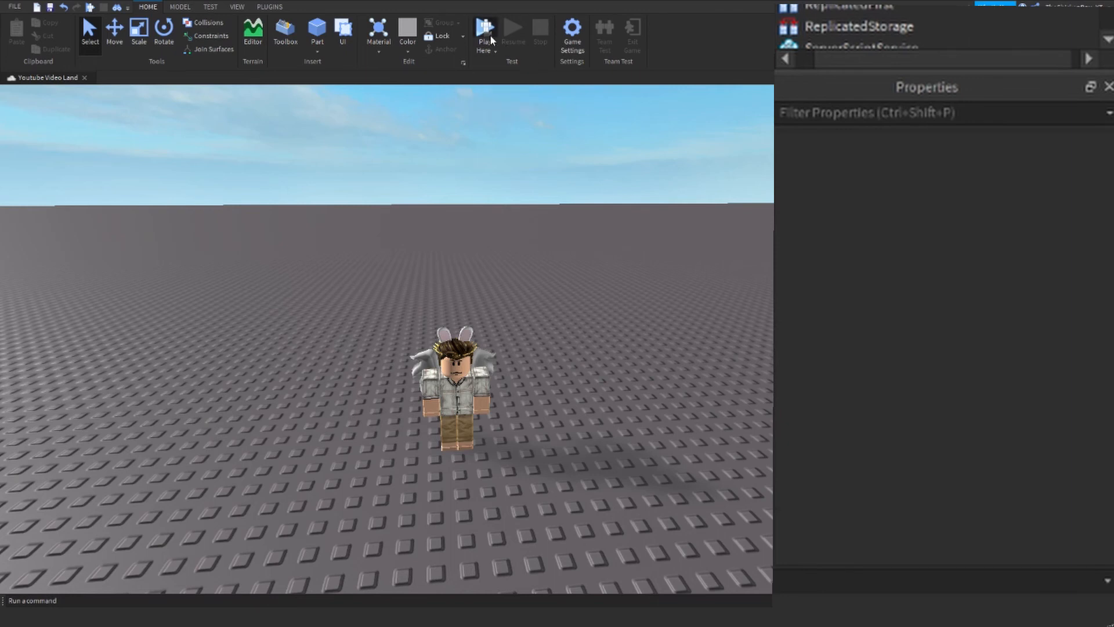
{"action": "left_click", "coordinate": [484, 31]}
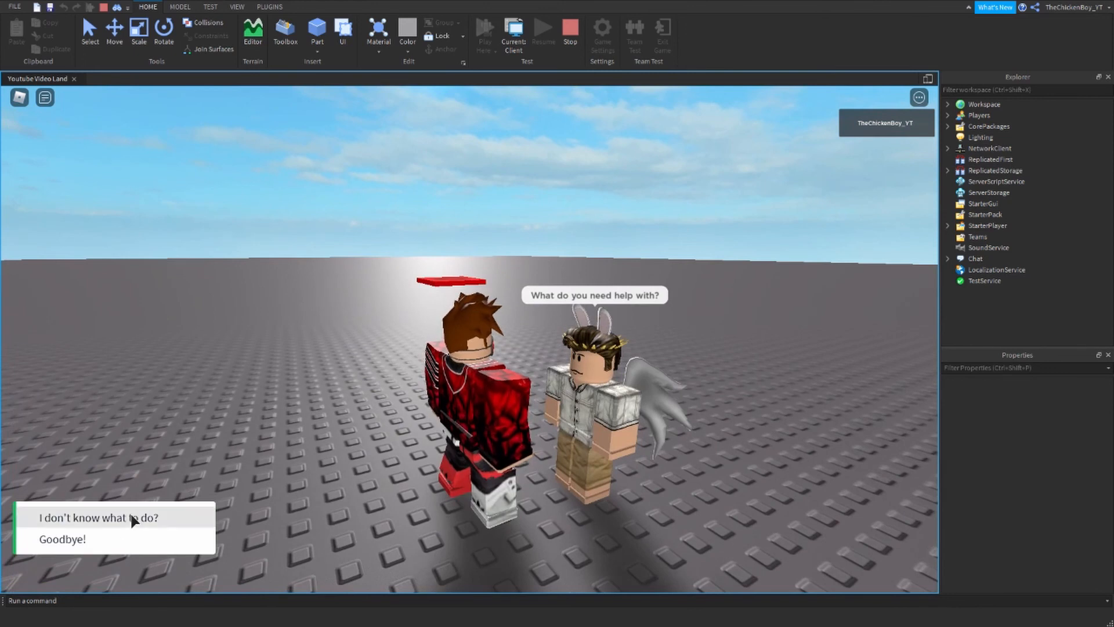
{"action": "left_click", "coordinate": [97, 518]}
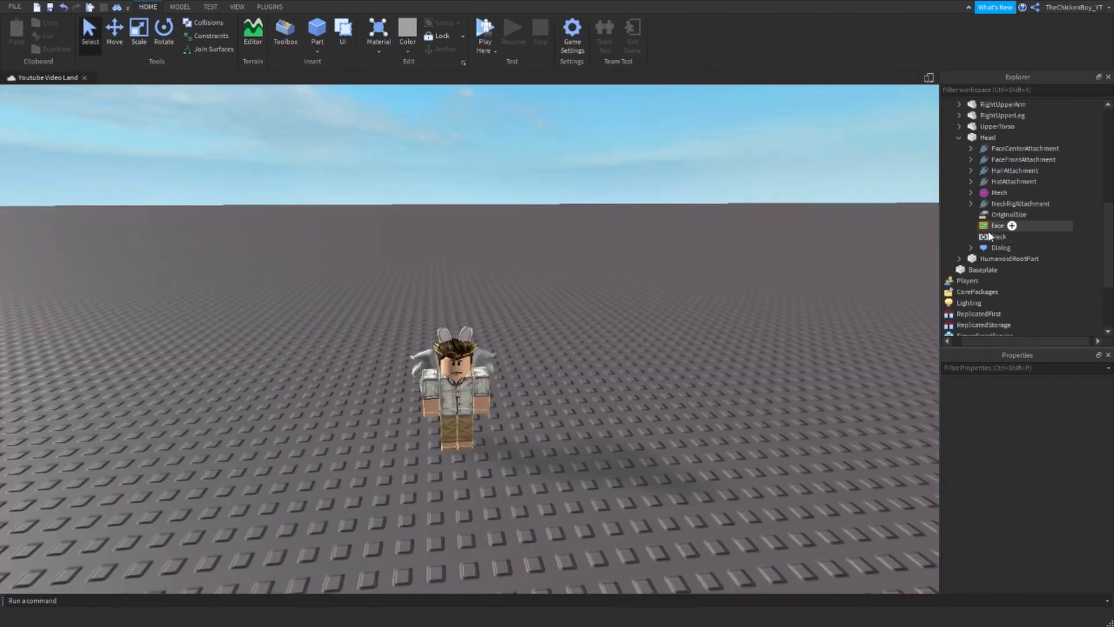
- Expand Dialog in Explorer to show its reply choice and collapse the first DialogChoice's nested choices
{"action": "left_click", "coordinate": [1001, 247]}
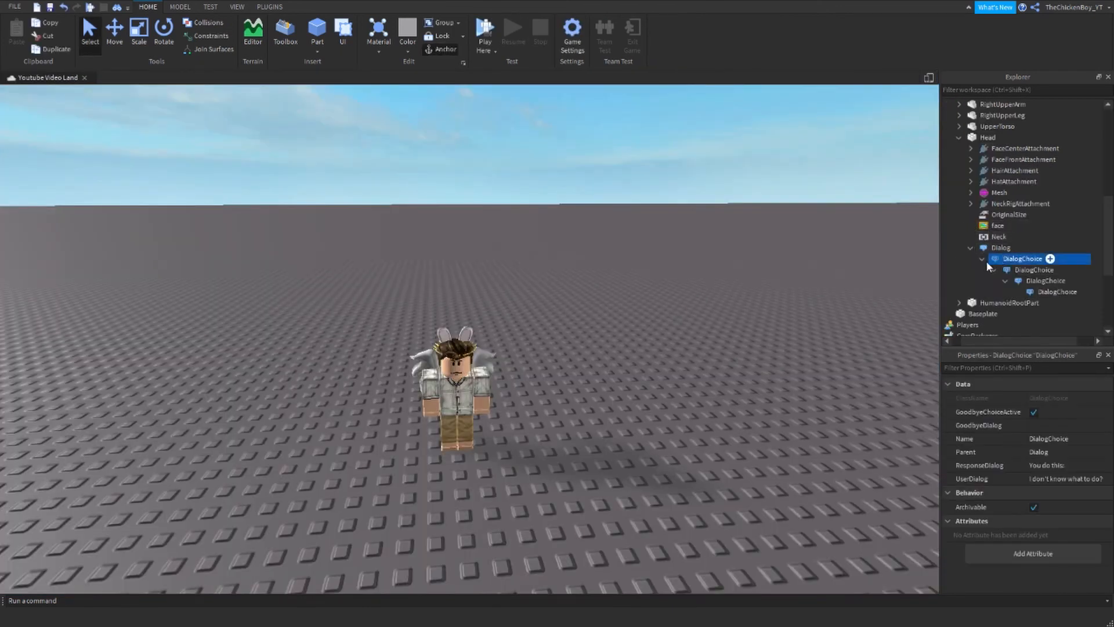
{"action": "left_click", "coordinate": [983, 259]}
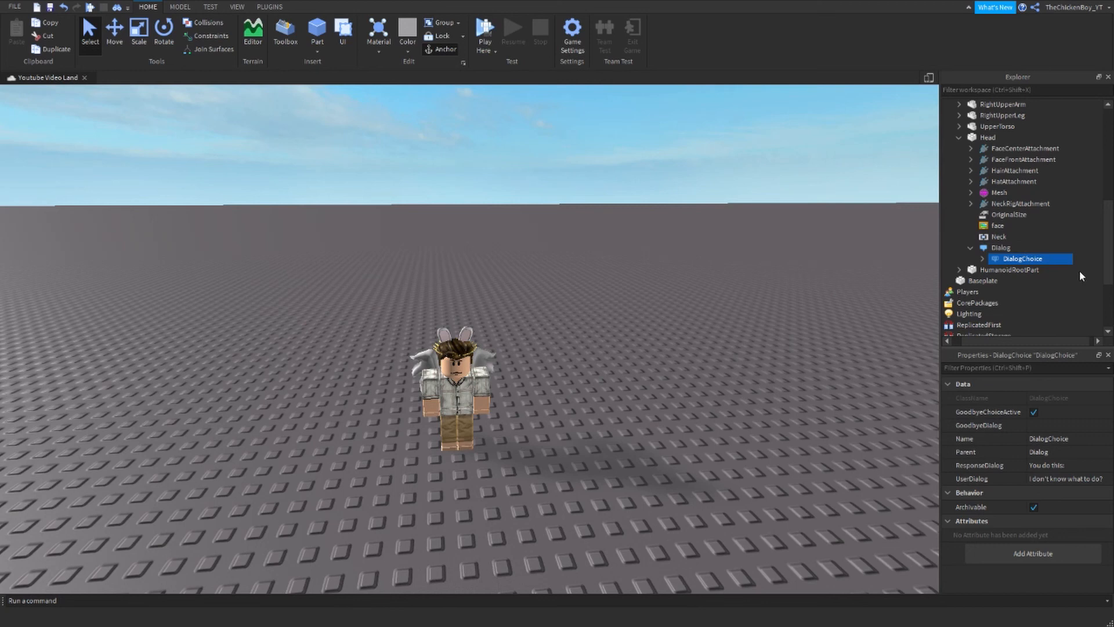
{"action": "mouse_move", "coordinate": [1045, 465]}
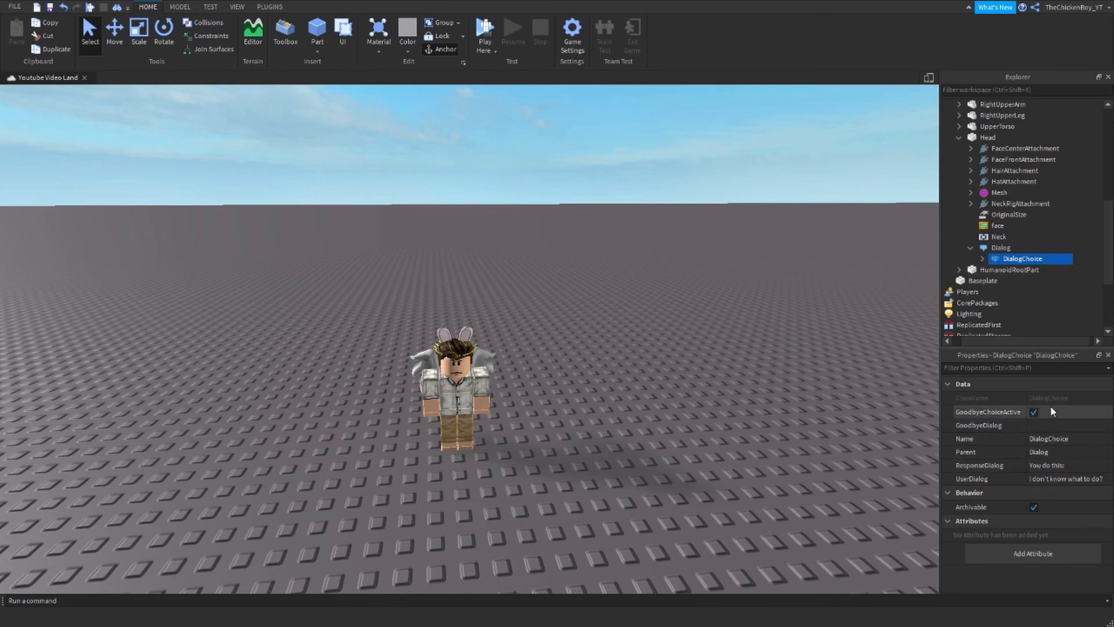
{"action": "mouse_move", "coordinate": [1050, 323]}
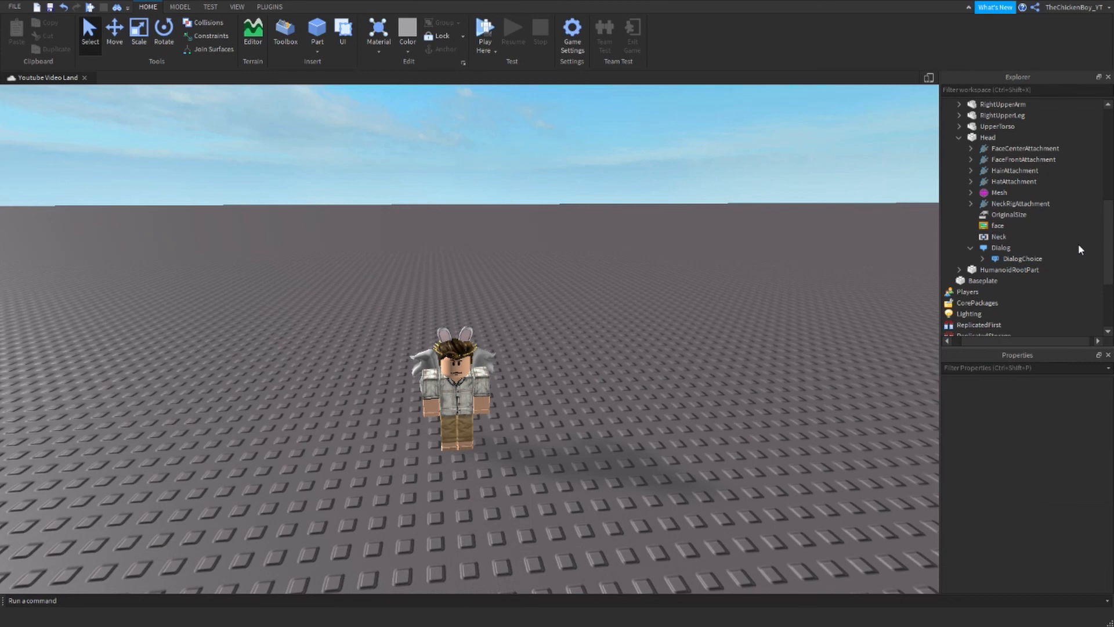
{"action": "mouse_move", "coordinate": [758, 280]}
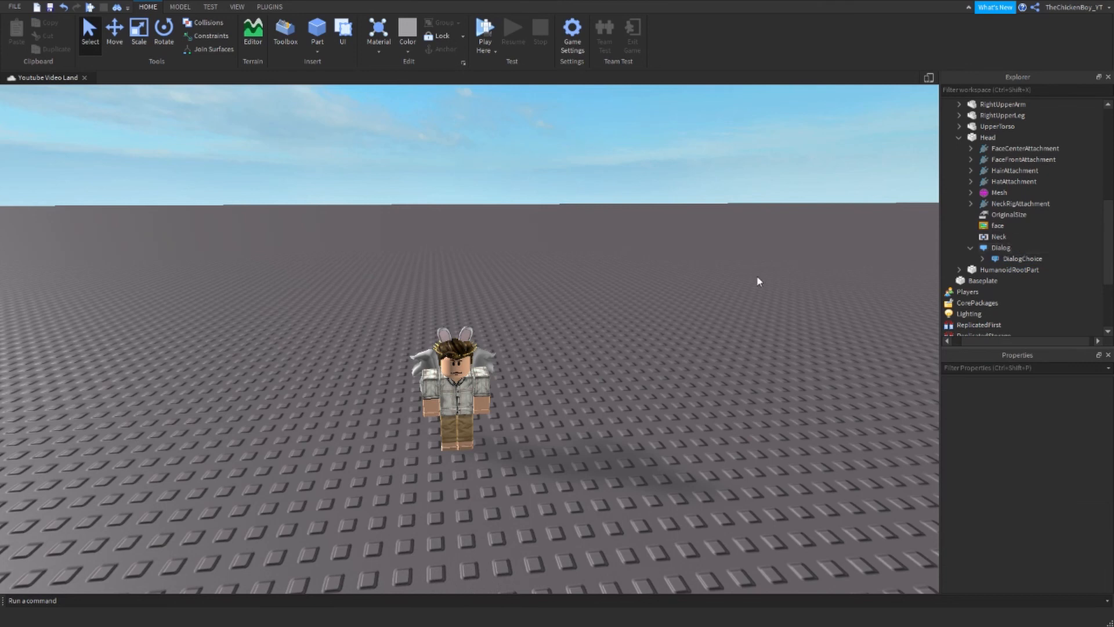
{"action": "mouse_move", "coordinate": [754, 281]}
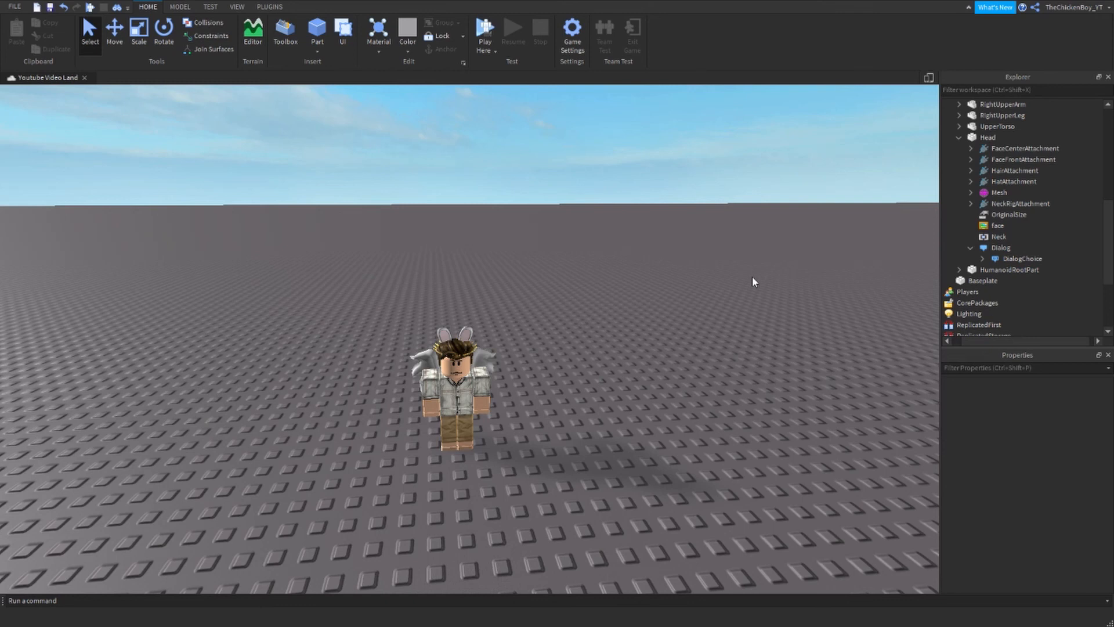
{"action": "mouse_move", "coordinate": [753, 299]}
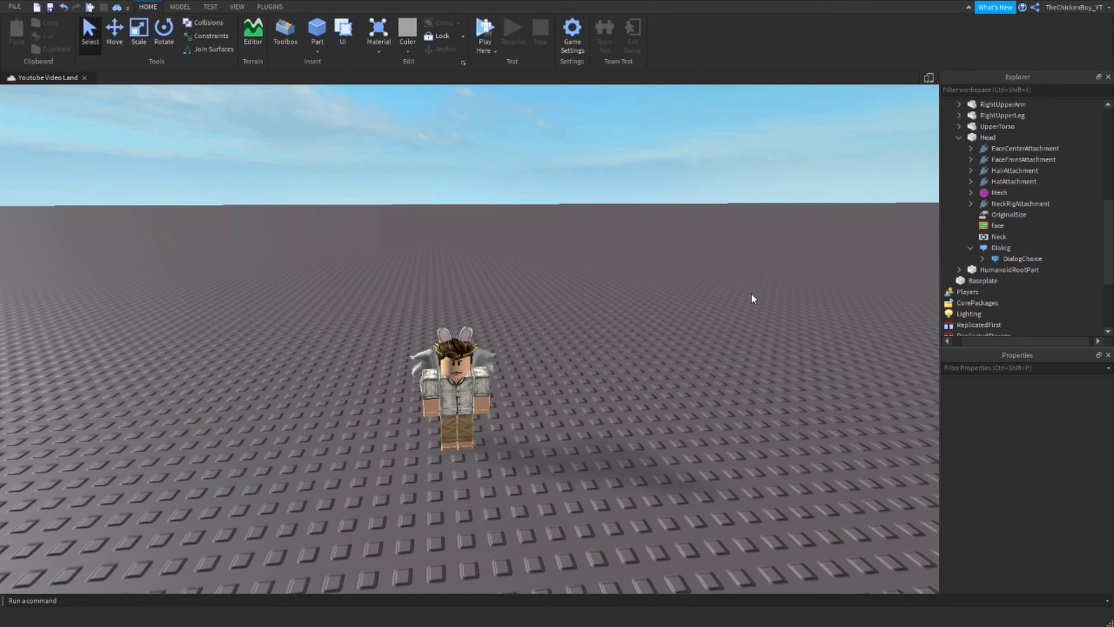